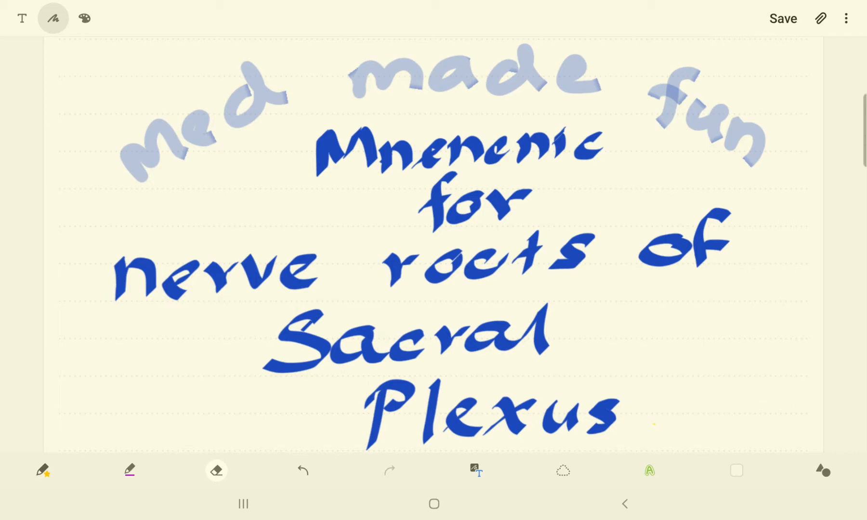
Step: Scroll down past the title and mnemonic sentence to the blank area below
scroll("down", 3)
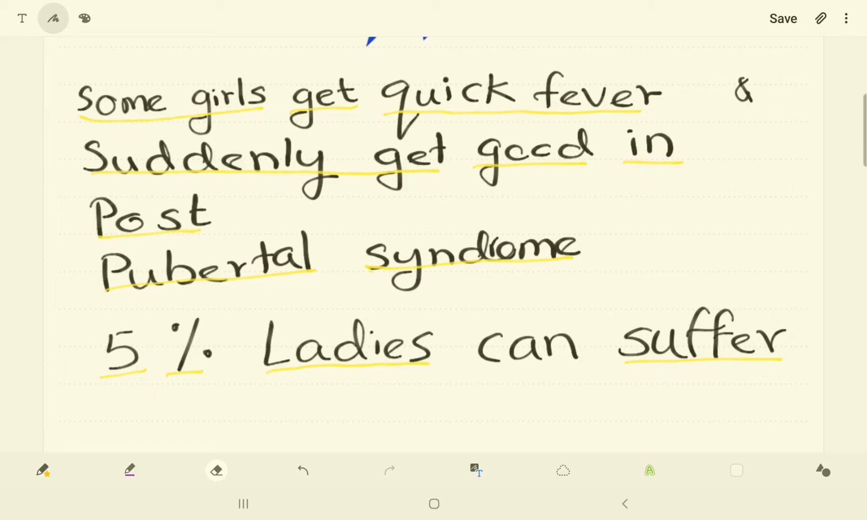
scroll("down", 3)
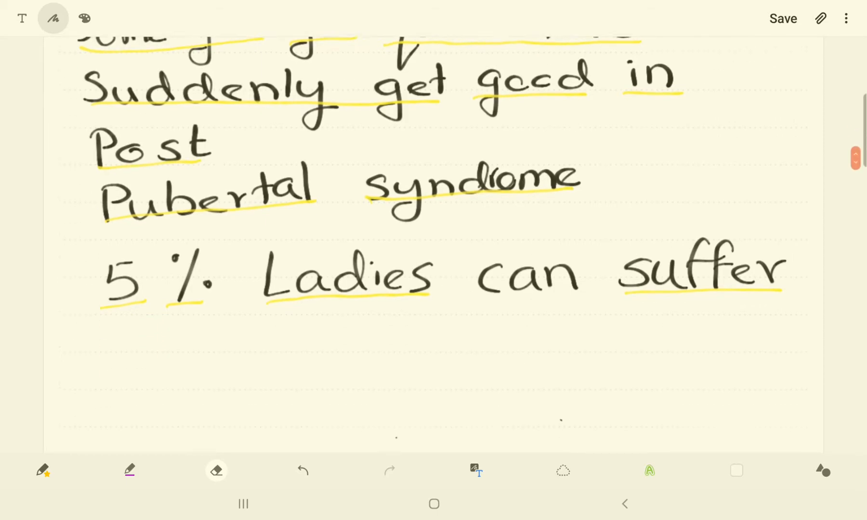
scroll("down", 3)
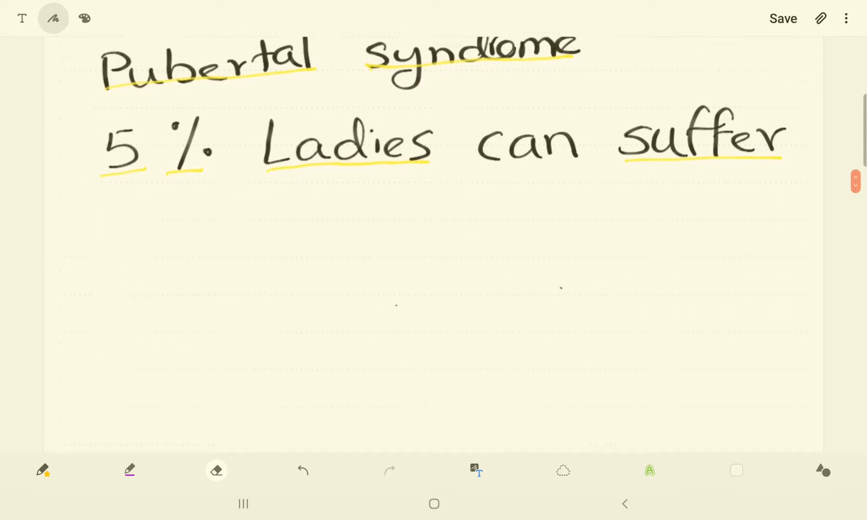
Step: Handwrite staggered purple number columns 4-5-1, 5-1-2, 1-2-3, 2-3-4, 3-4-5 below the mnemonic
left_click(129, 470)
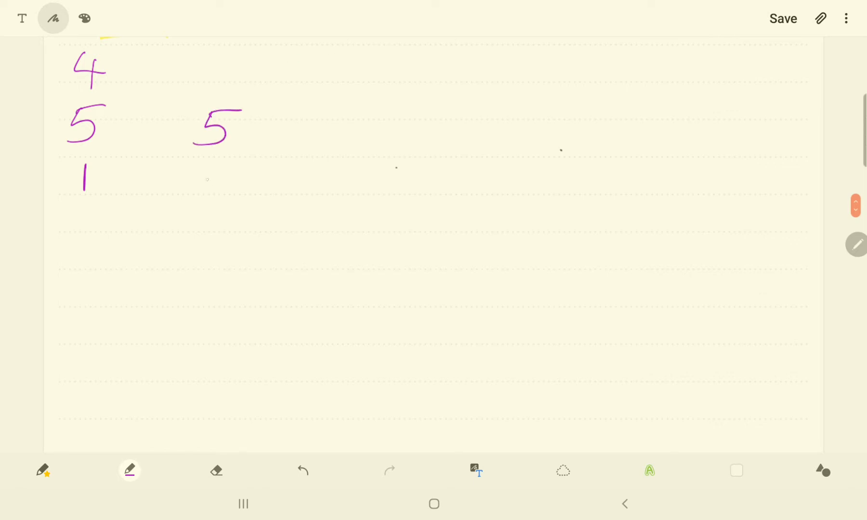
left_click_drag(207, 166, 216, 260)
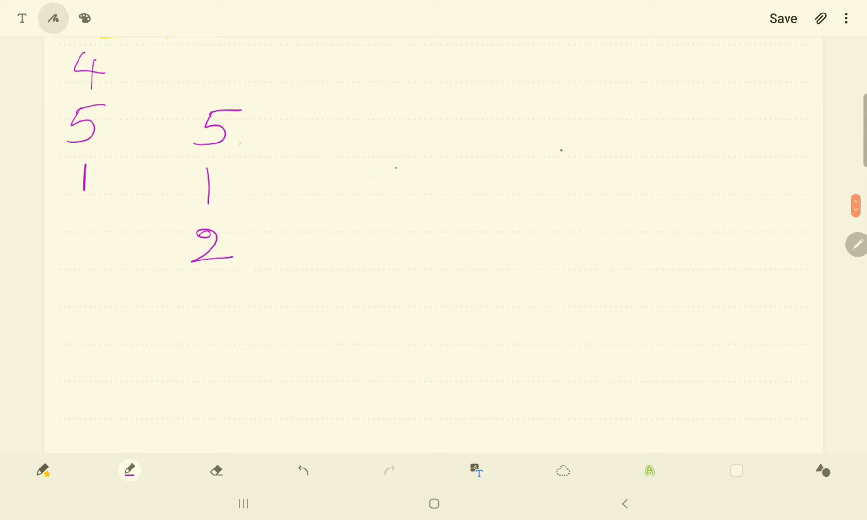
left_click_drag(327, 174, 328, 213)
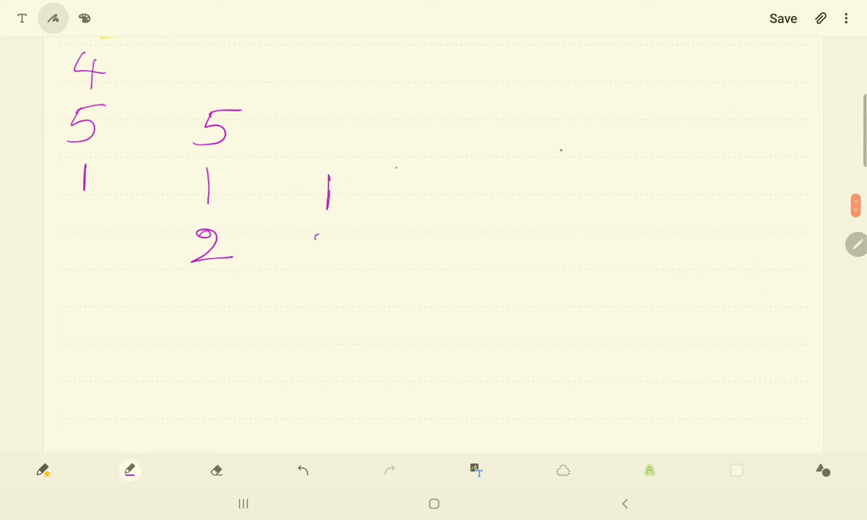
left_click_drag(315, 232, 343, 331)
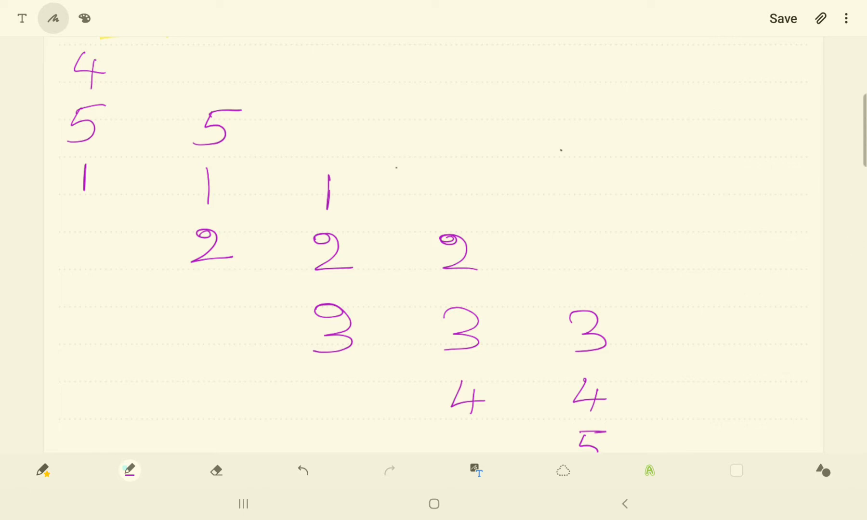
Step: Circle the first four number columns in black and lead a line from the first to a 'Sup' label
left_click(129, 470)
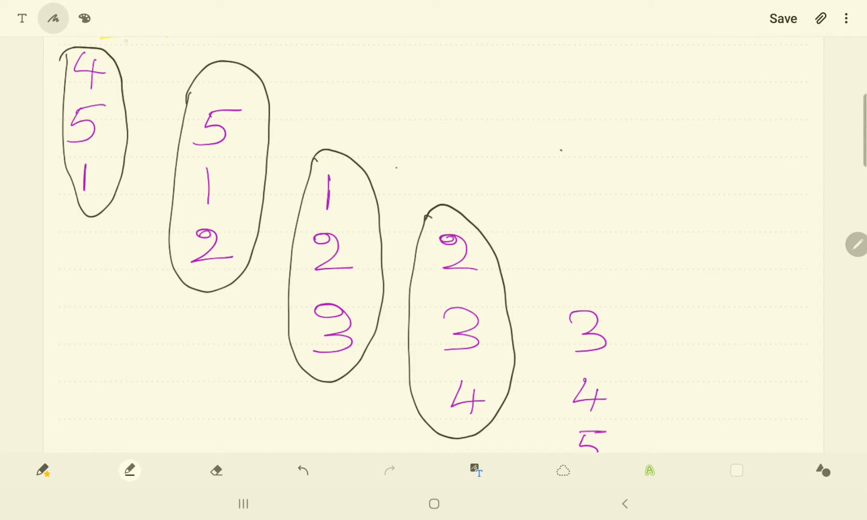
left_click_drag(111, 53, 299, 47)
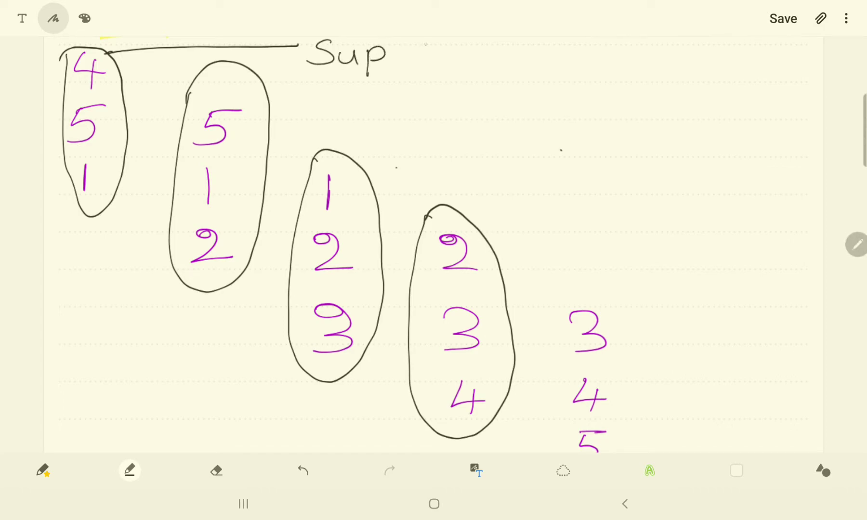
Step: Label the first oval 'Sup Glu, In Ge, NQF' and the second 'Sup Ge, In Glu, NOI'
type("Glu, In G")
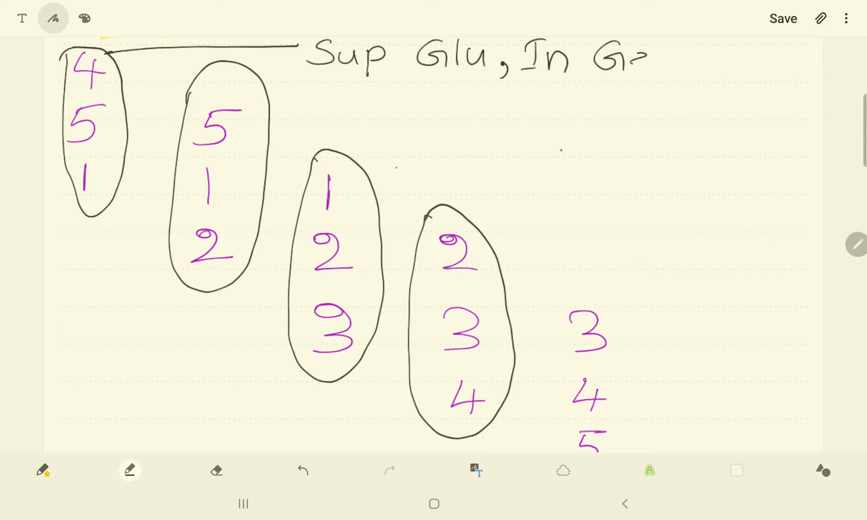
type("e, 1")
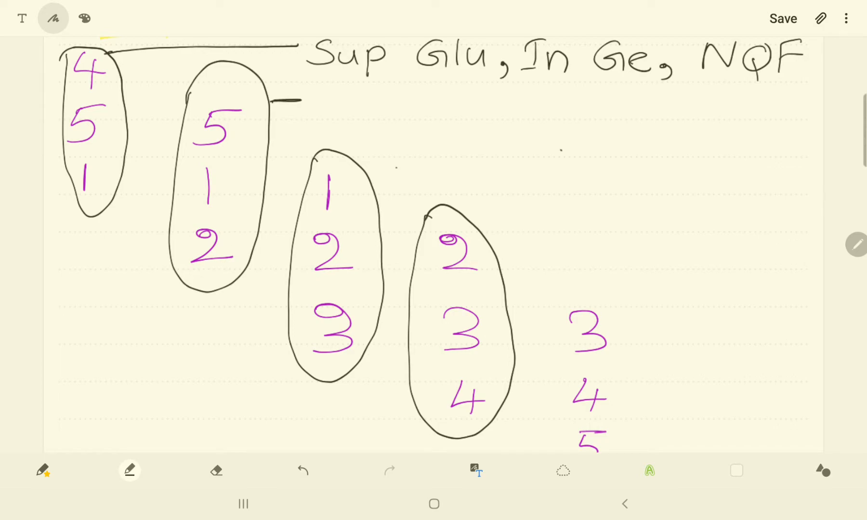
type("Sup")
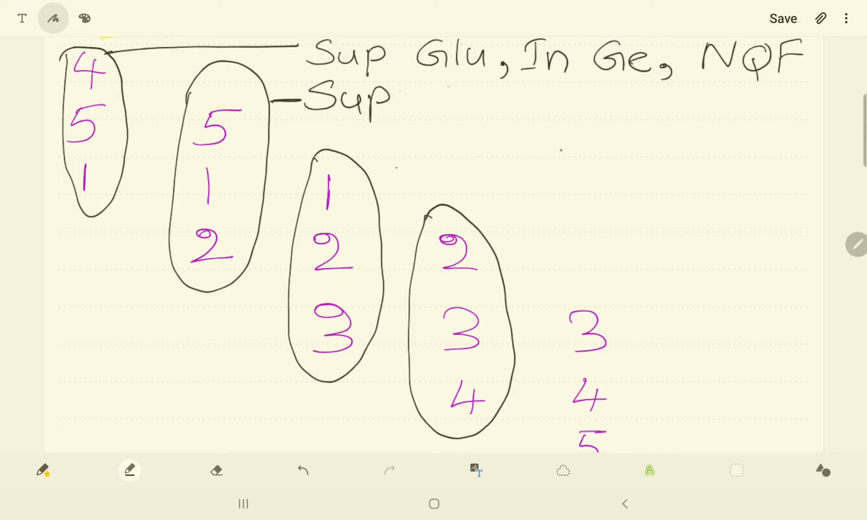
type("Ge")
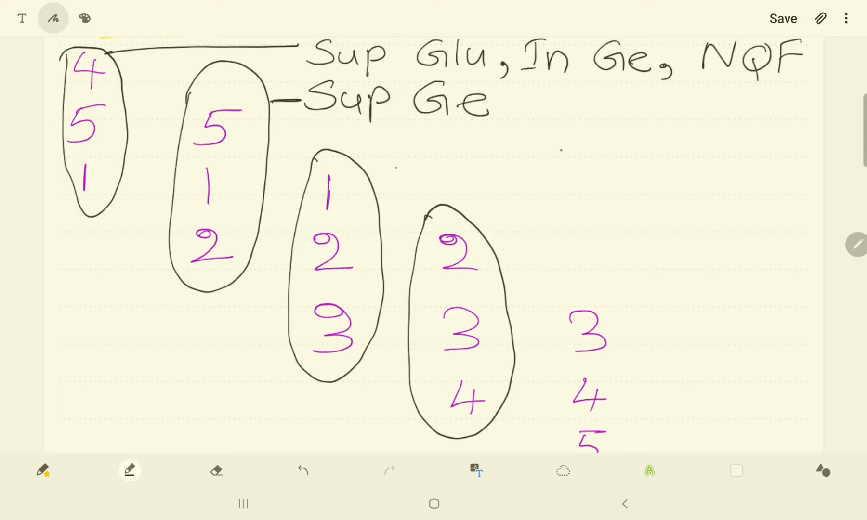
type(", In Glu,")
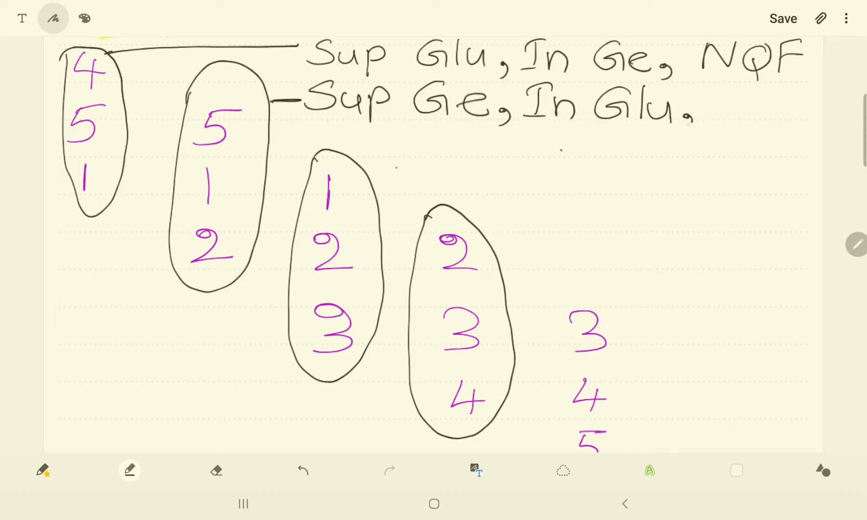
type("NO")
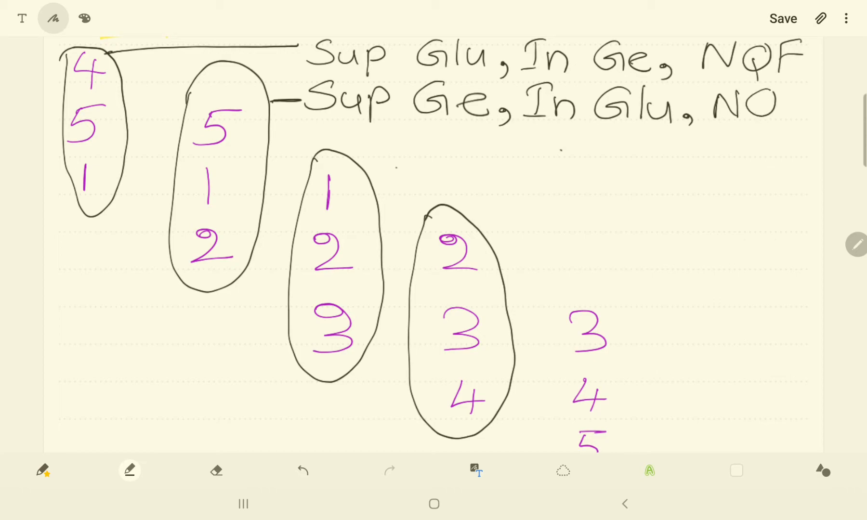
type("I")
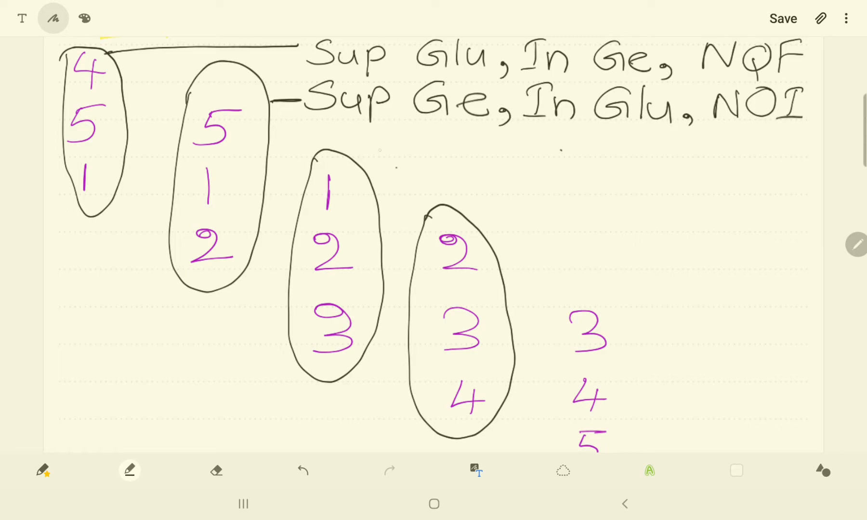
Step: Connect the third oval to a handwritten 'Post Cu thigh' label
left_click_drag(342, 158, 381, 158)
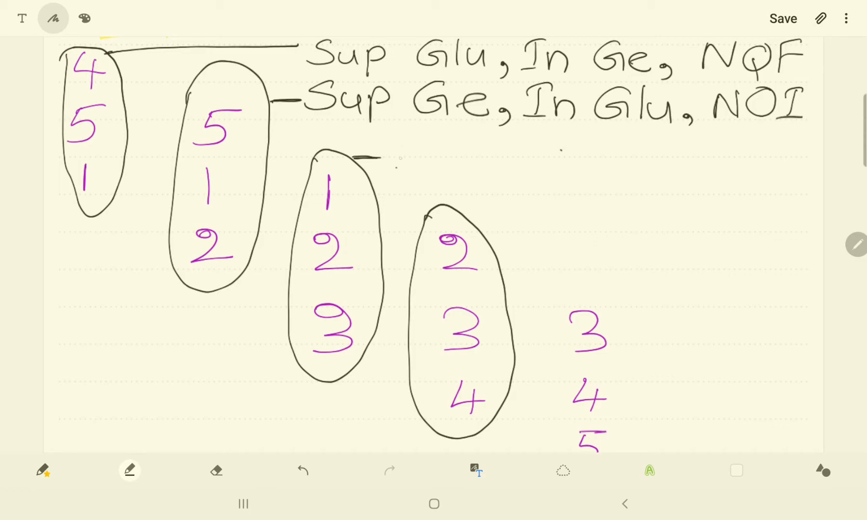
type("Pos!")
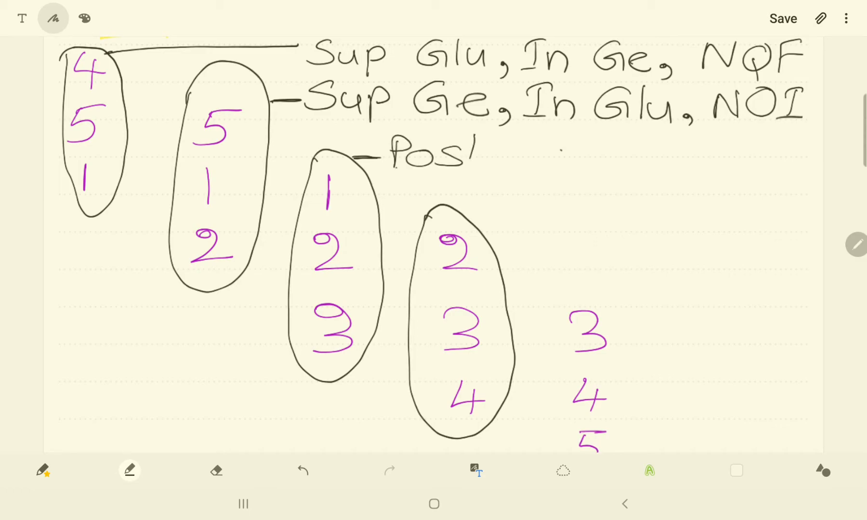
type("Post Cu")
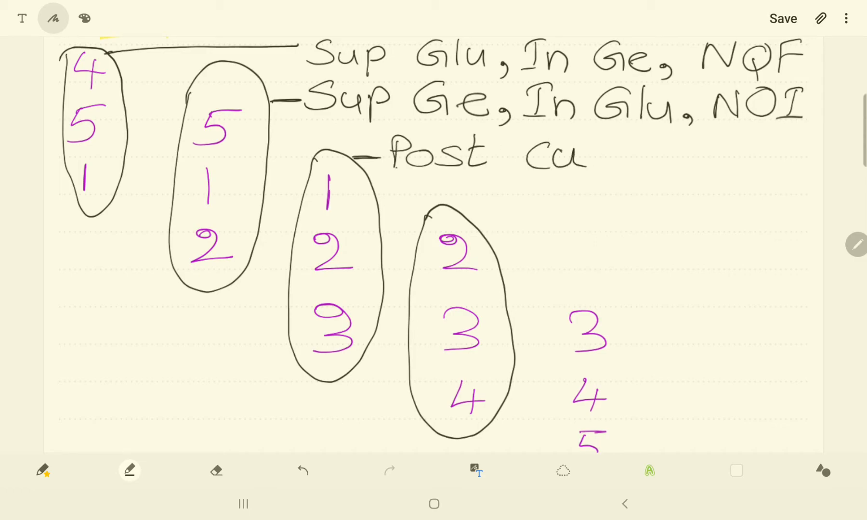
type("thi")
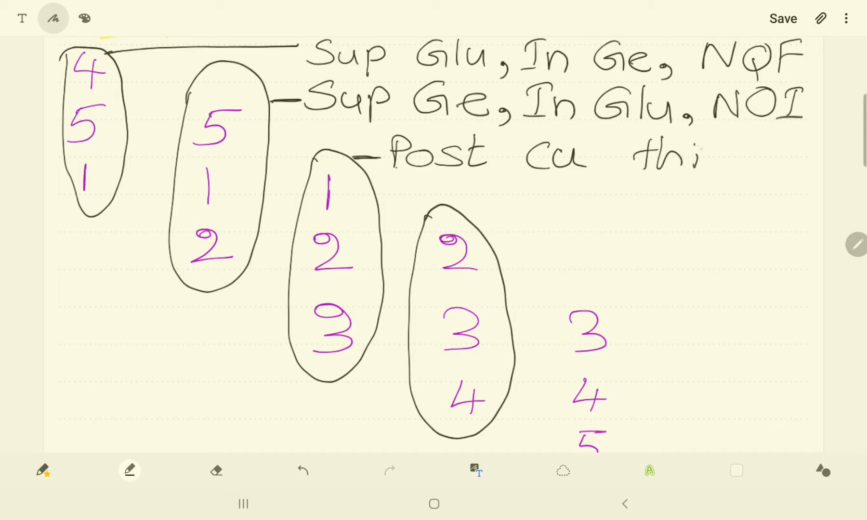
type("gh")
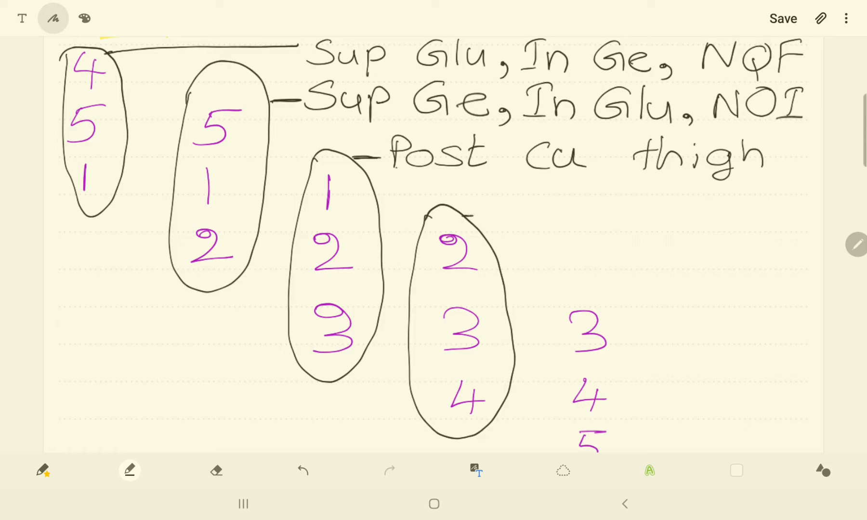
Step: Connect the fourth circled column to a 'Pudenal, Pelvi spla' label
left_click_drag(476, 213, 520, 204)
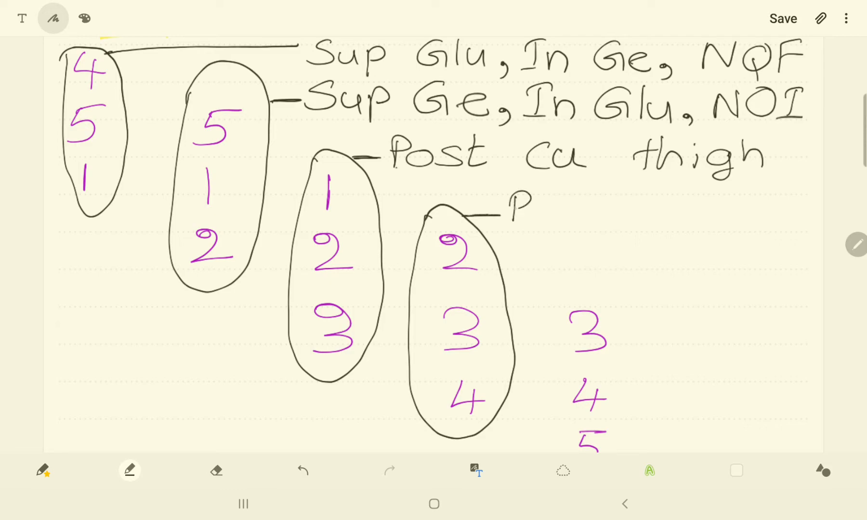
type("Puden")
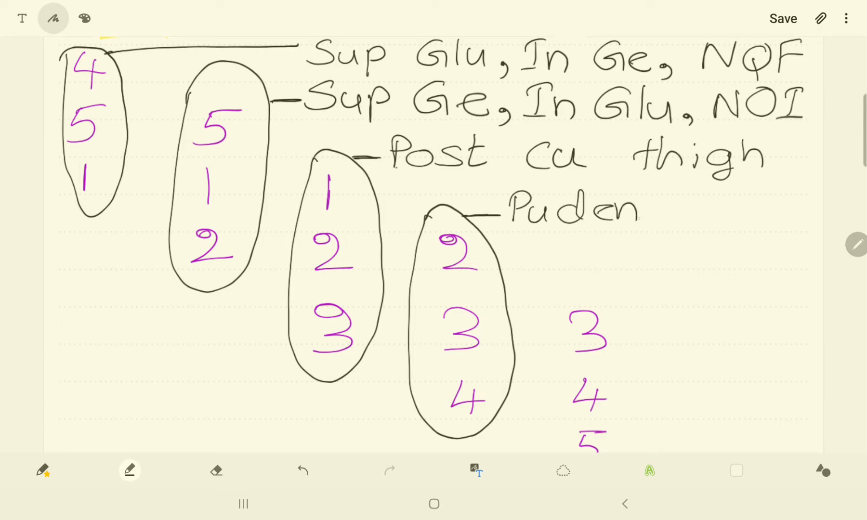
type("al,")
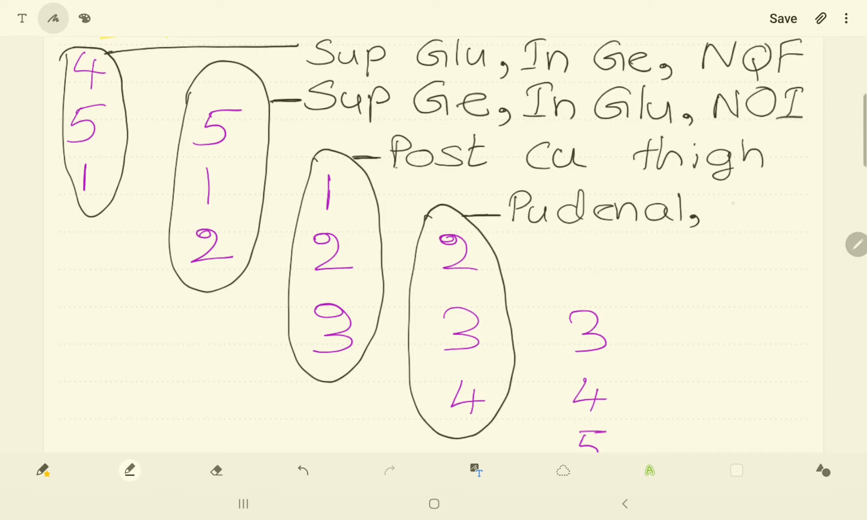
type("Pelvi")
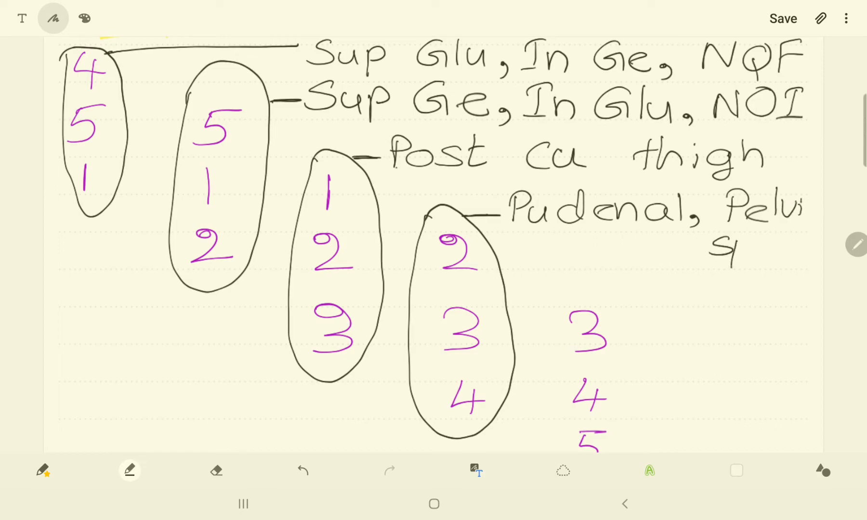
type("spla")
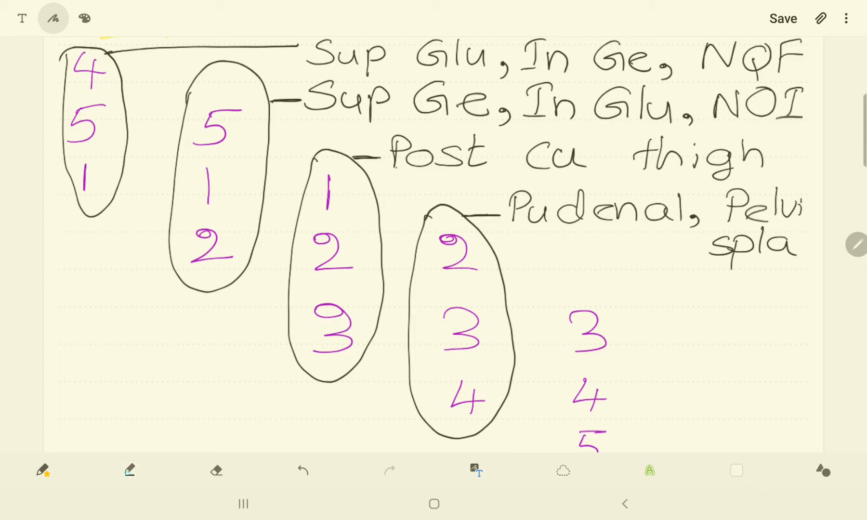
Step: In orange, loop 1-2-3-4 diagonally and label branches 'N Piri', 'Perfor bran' and 'Cocc'
left_click(129, 470)
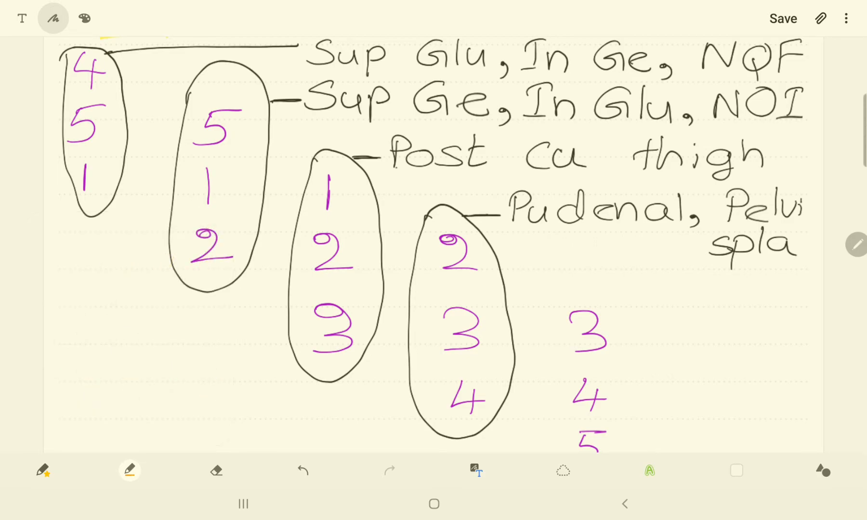
left_click_drag(72, 148, 235, 241)
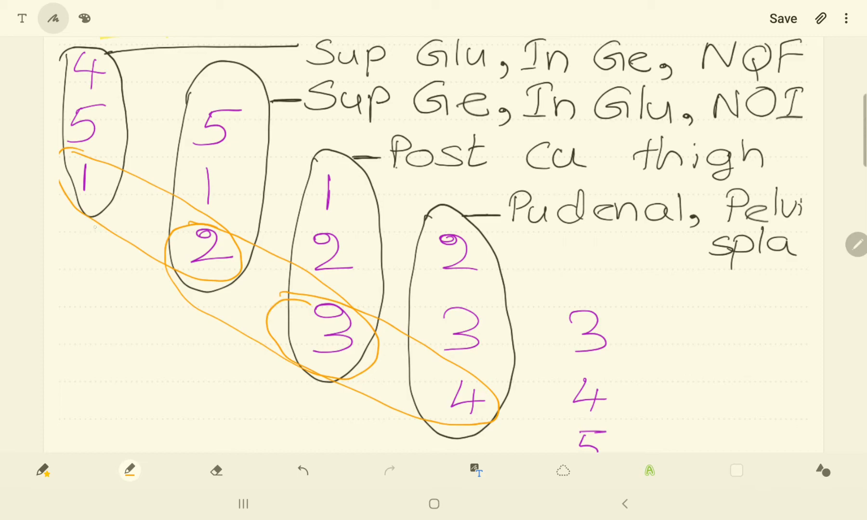
left_click_drag(88, 210, 77, 337)
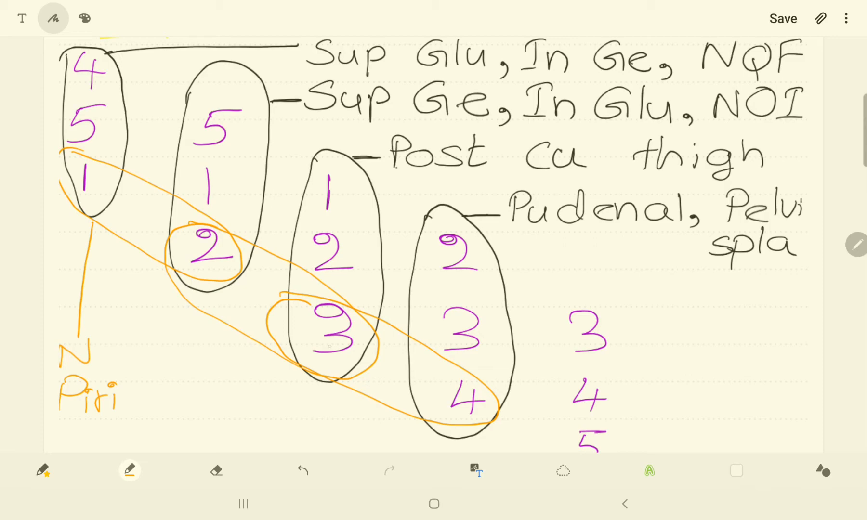
left_click_drag(215, 318, 213, 362)
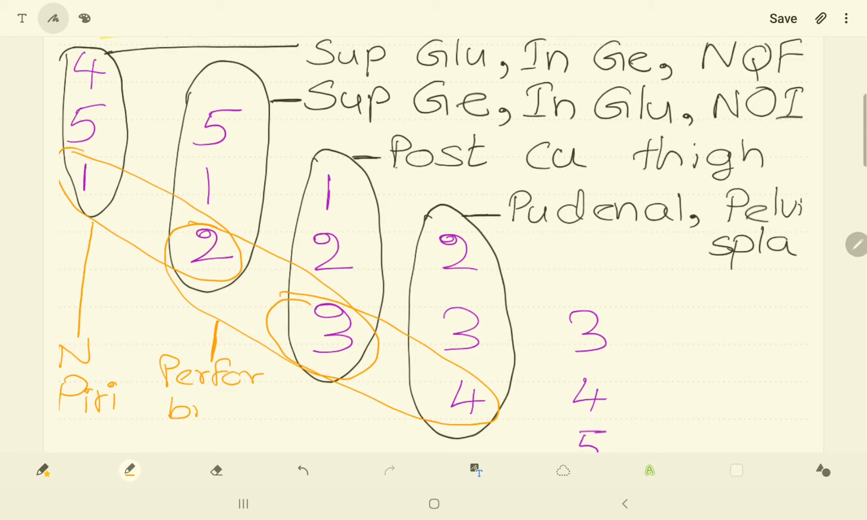
type("bran")
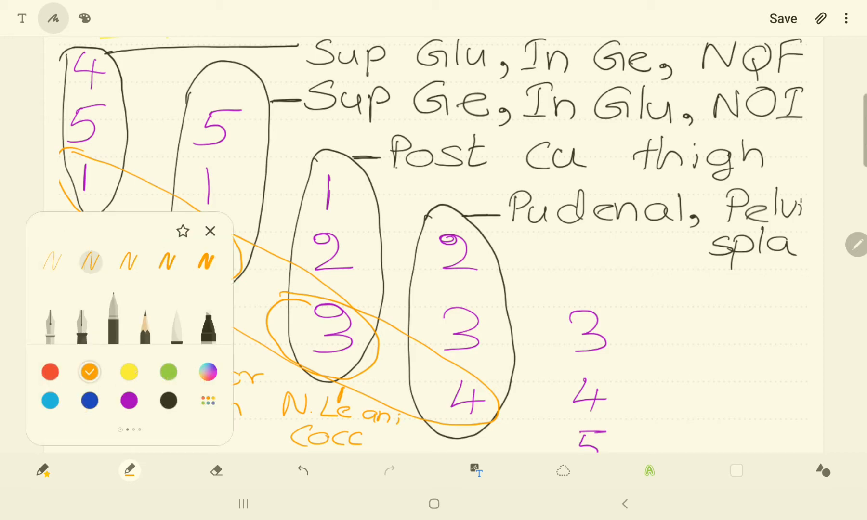
Step: In red, loop 4-5-1-2-3 diagonally across the columns and label it 'Sciatic'
left_click(50, 372)
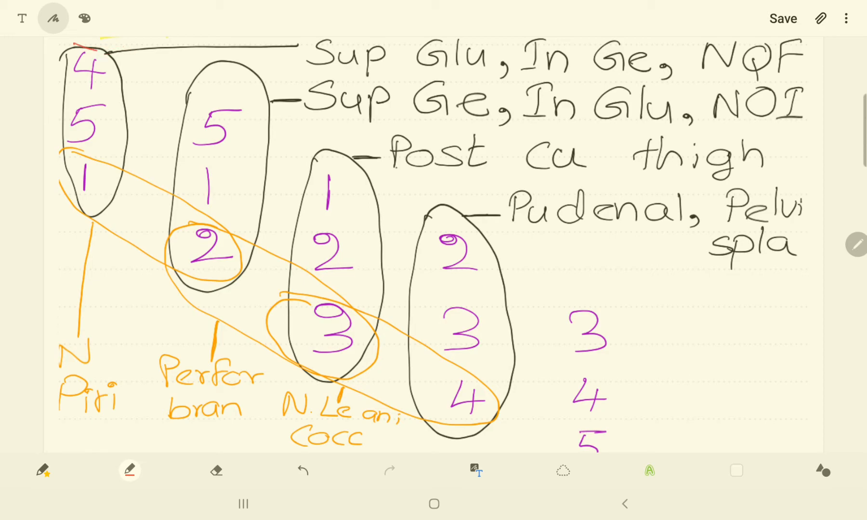
left_click_drag(77, 47, 614, 321)
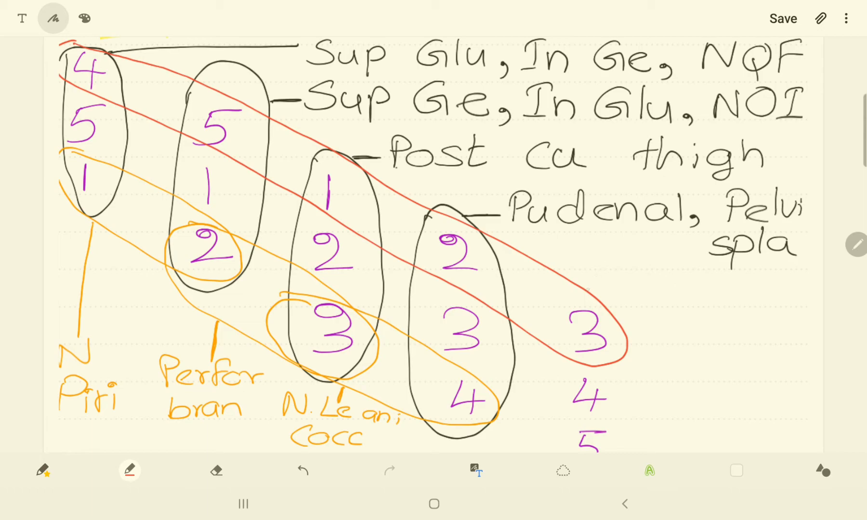
type("Sc.")
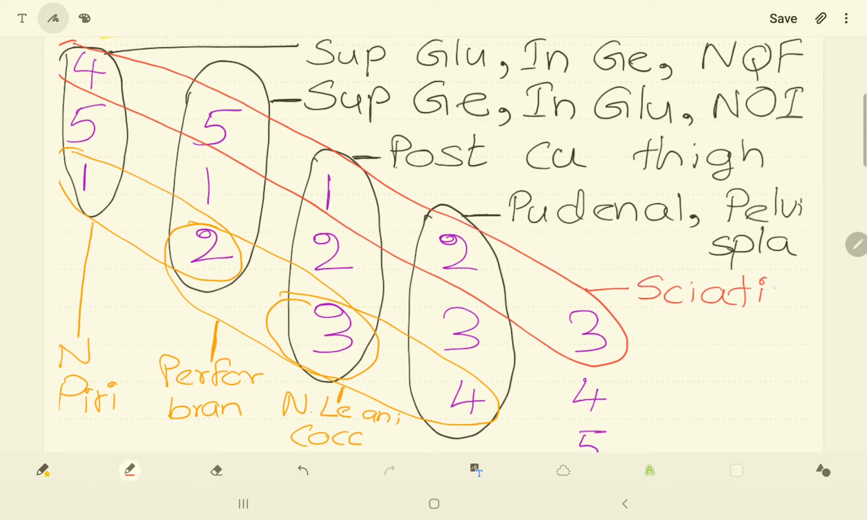
type("c")
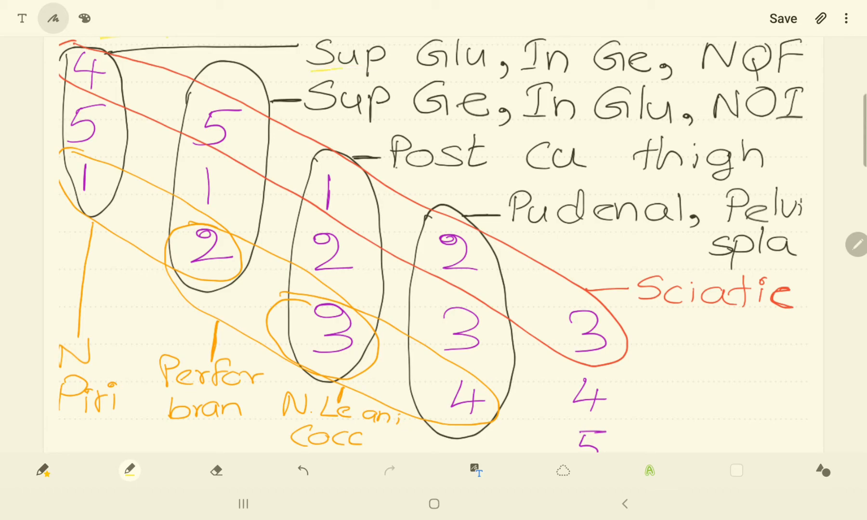
Step: Underline the mnemonic initials (Sup, Glu, Ge, Post, Pudenal, Piri, Perfor, Cocc, Sciatic) with yellow highlighter
left_click_drag(312, 66, 487, 66)
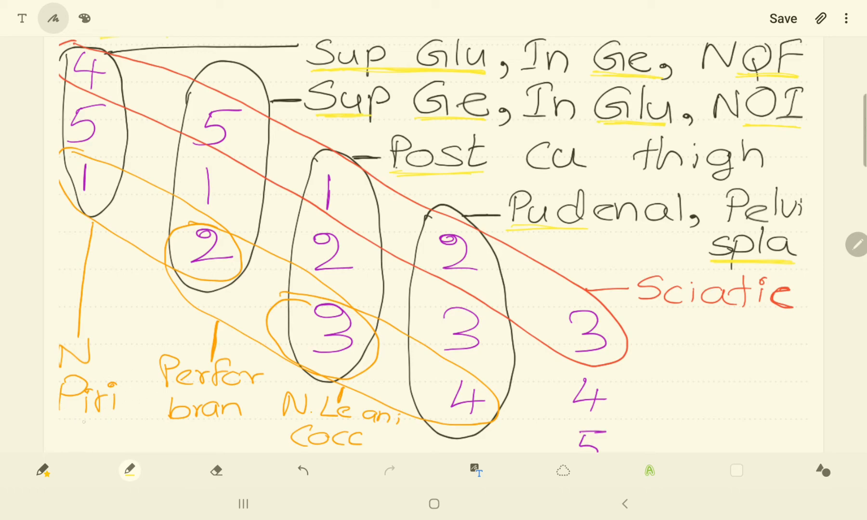
left_click_drag(60, 420, 118, 420)
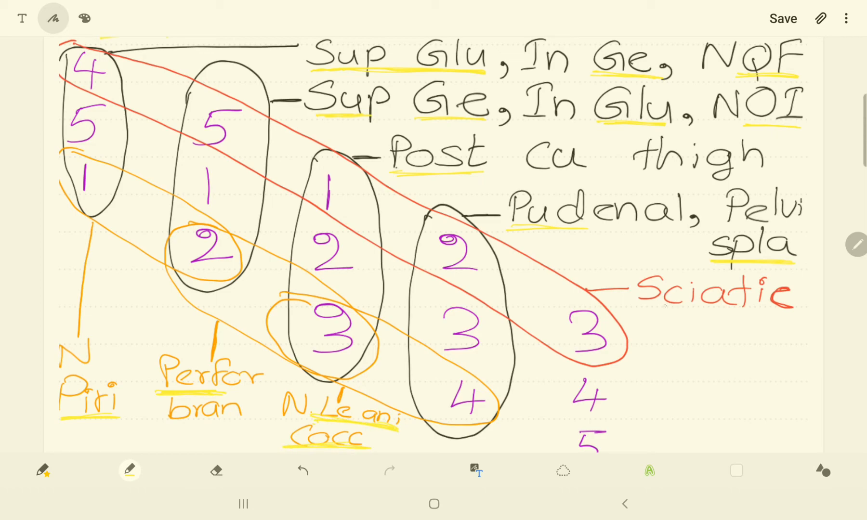
left_click_drag(636, 313, 752, 312)
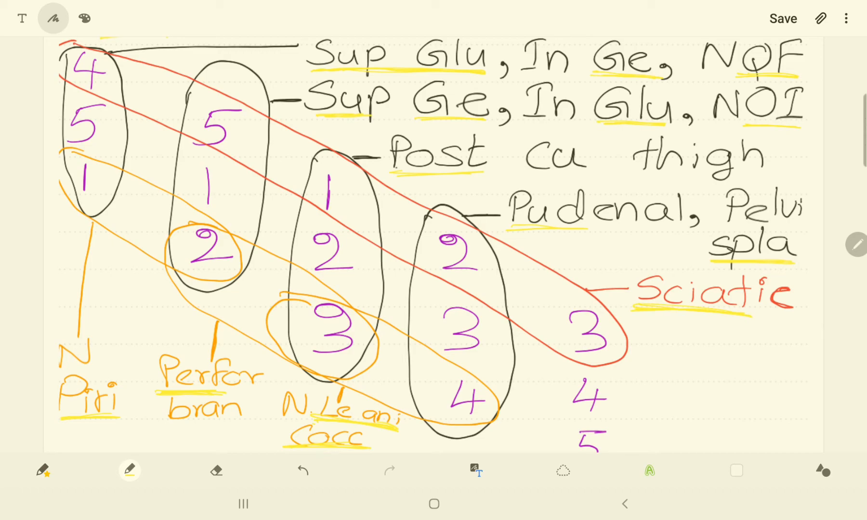